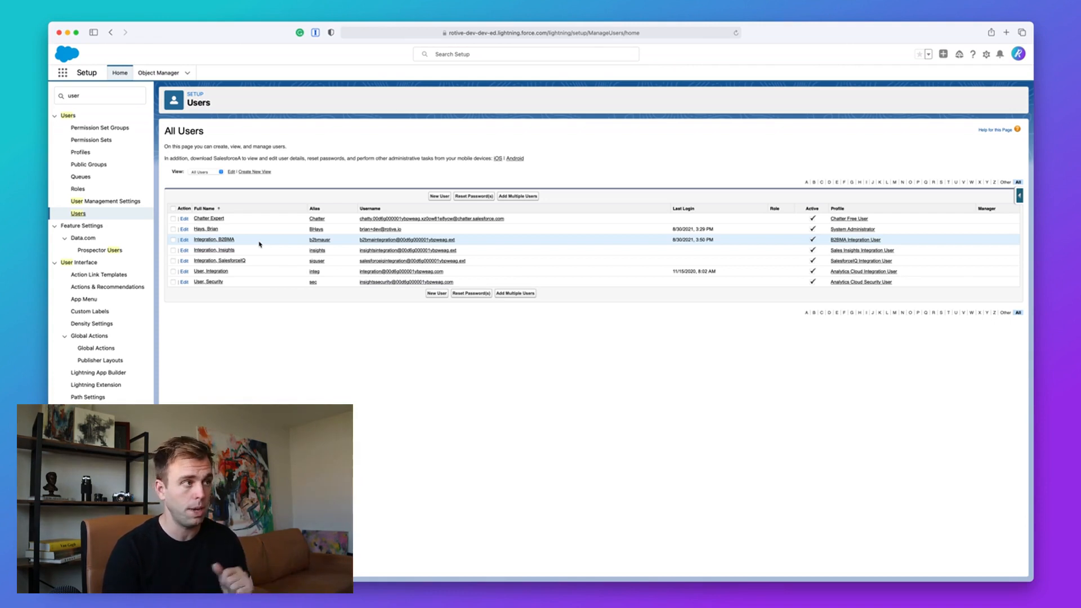
mouse_move(808, 243)
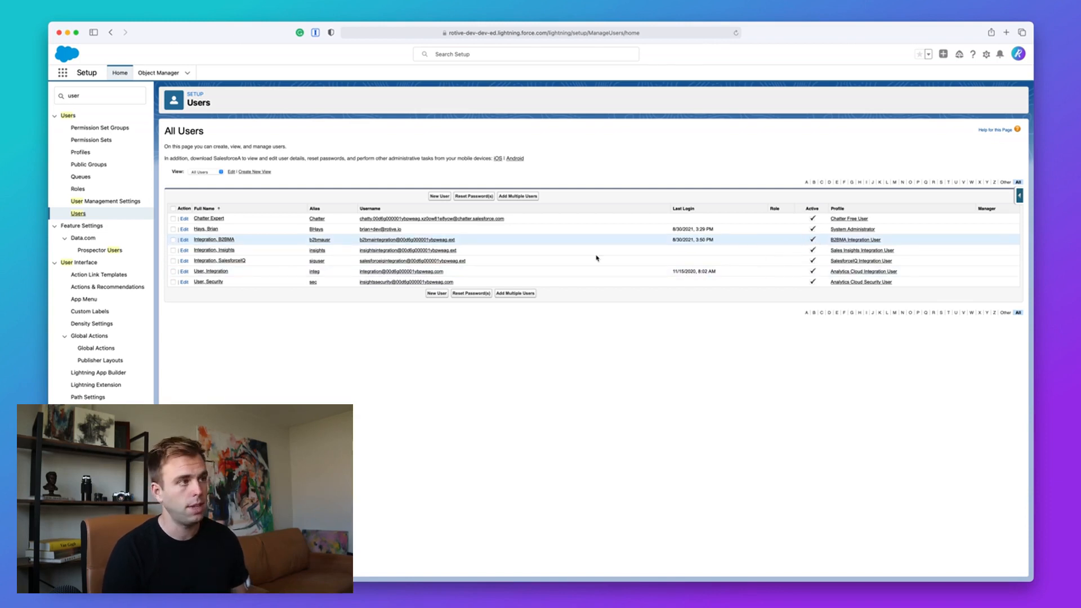
Open the 'Integration, B2BMA' user record from the All Users list.
left_click(212, 239)
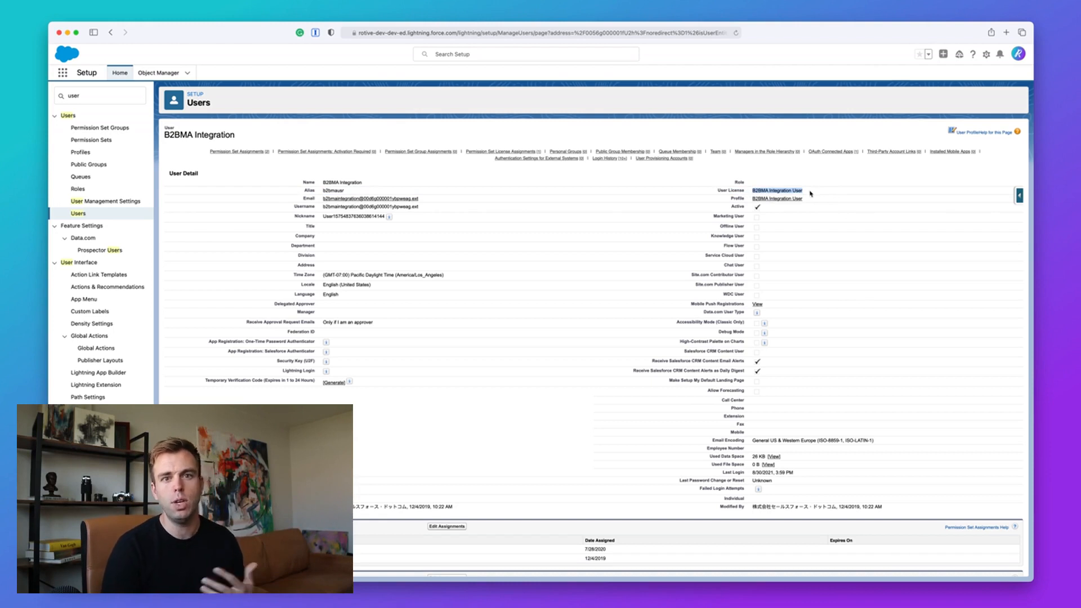
mouse_move(810, 190)
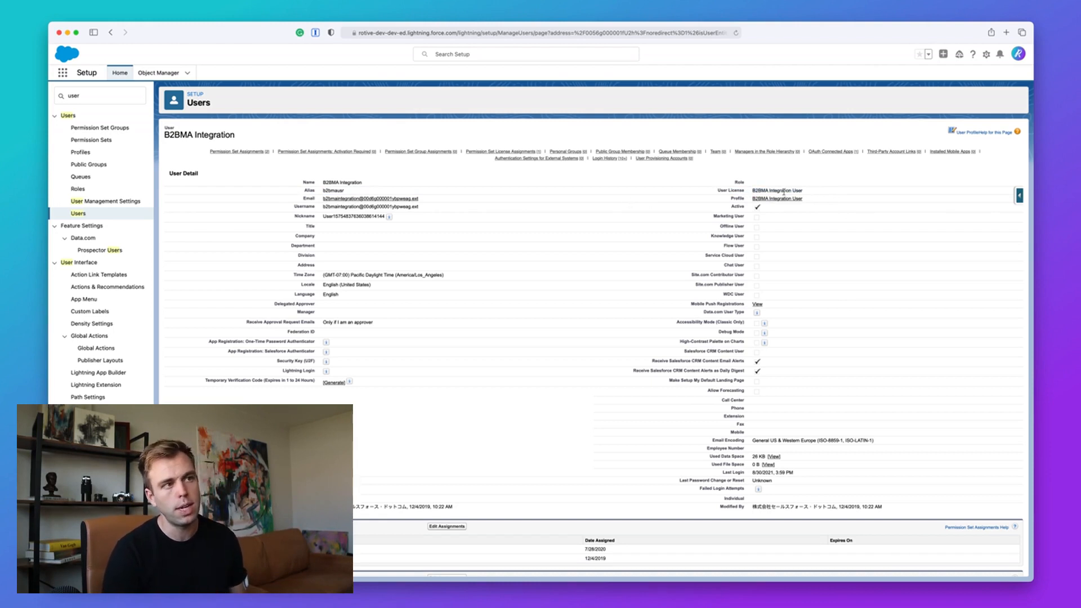
mouse_move(763, 322)
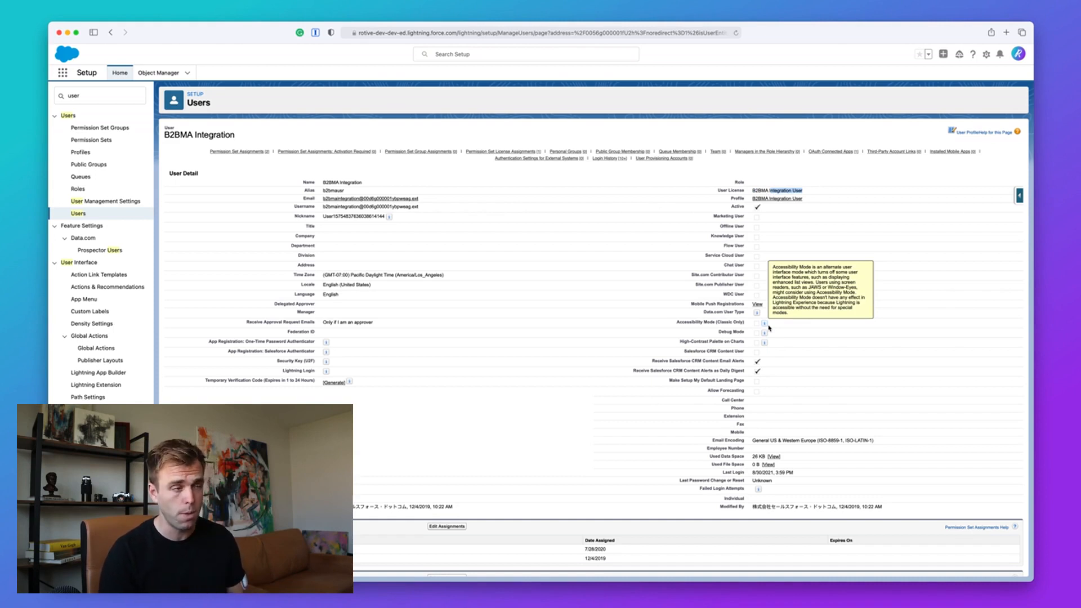
After confirming the B2BMA Integration User license, clear the Quick Find setup filter.
left_click(100, 95)
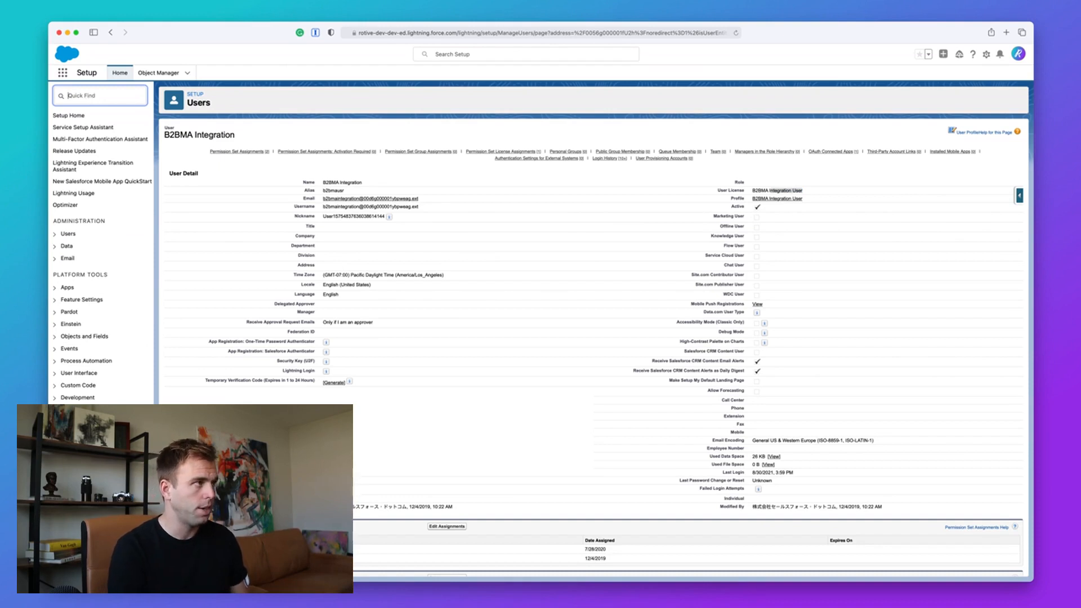
Search Quick Find for 'Company' and open Company Information.
type("Company")
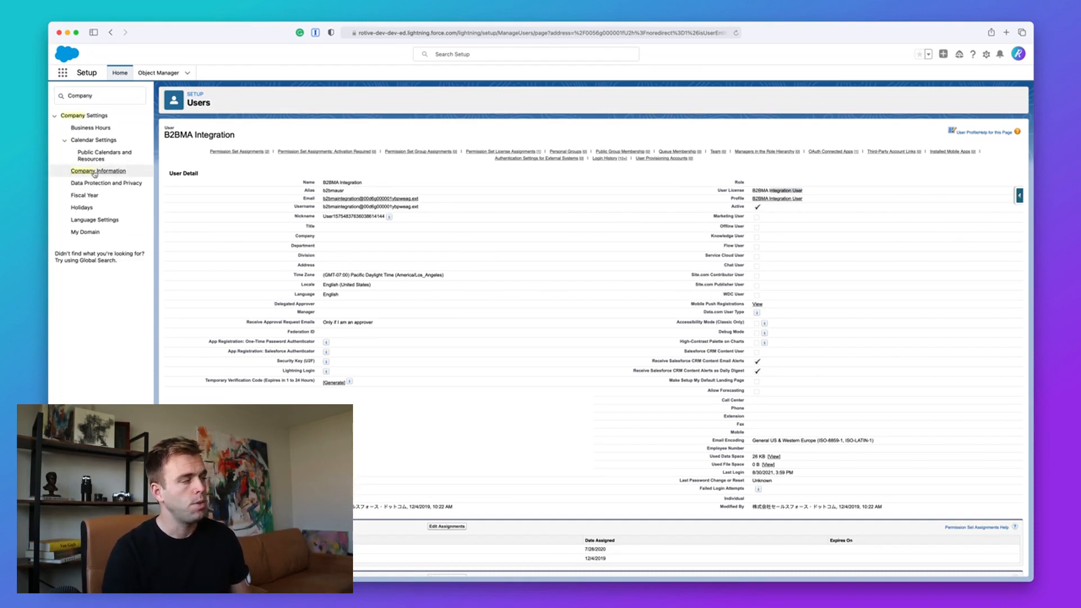
left_click(98, 172)
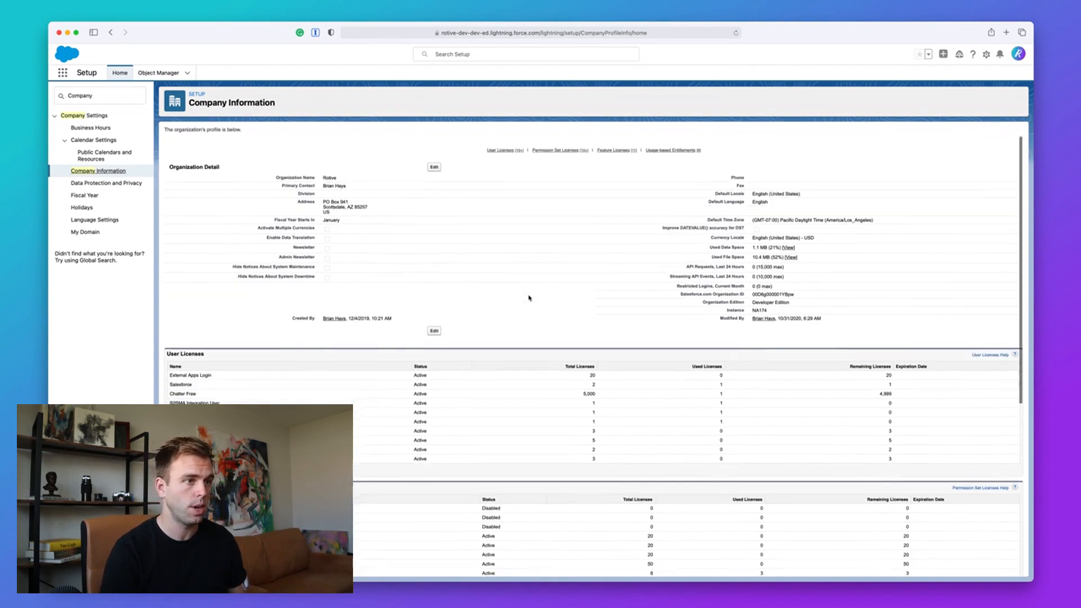
Scroll to User Licenses to check the B2BMA Integration User row: 1 total, 1 used.
scroll("down", 3)
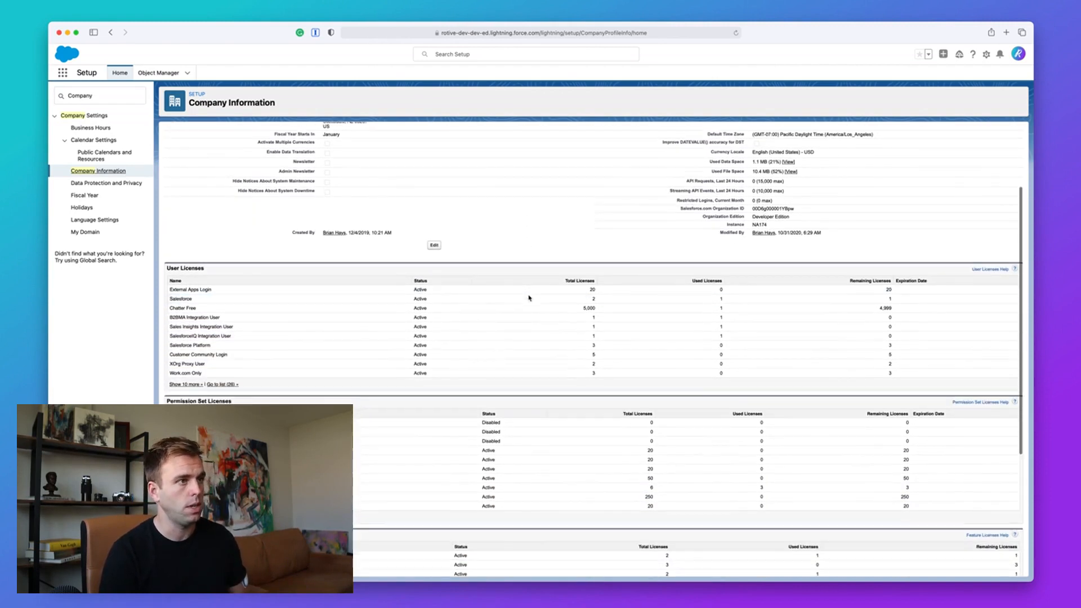
scroll("down", 3)
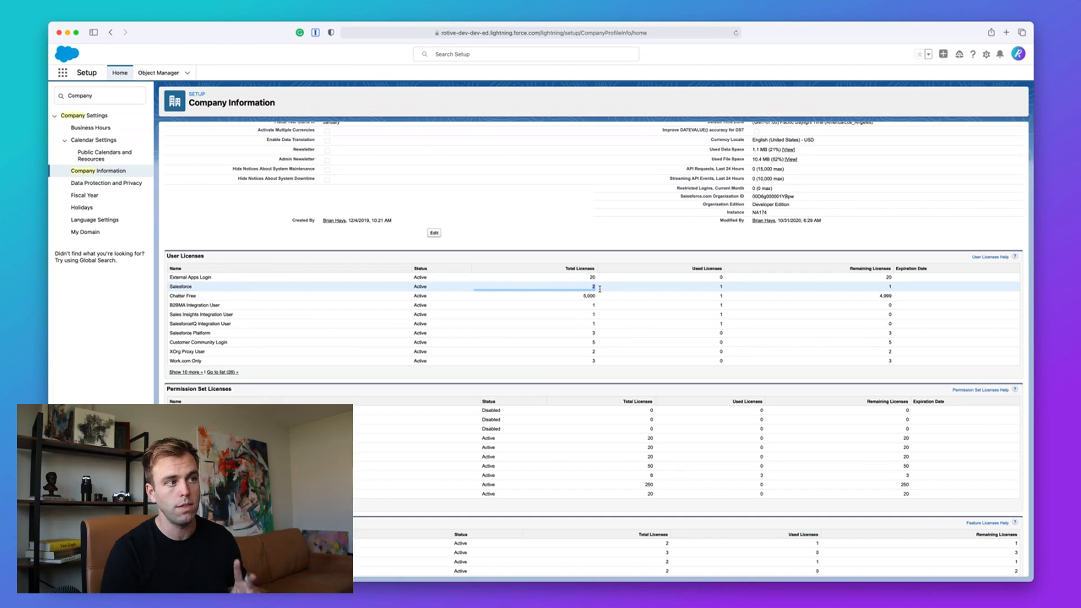
mouse_move(724, 286)
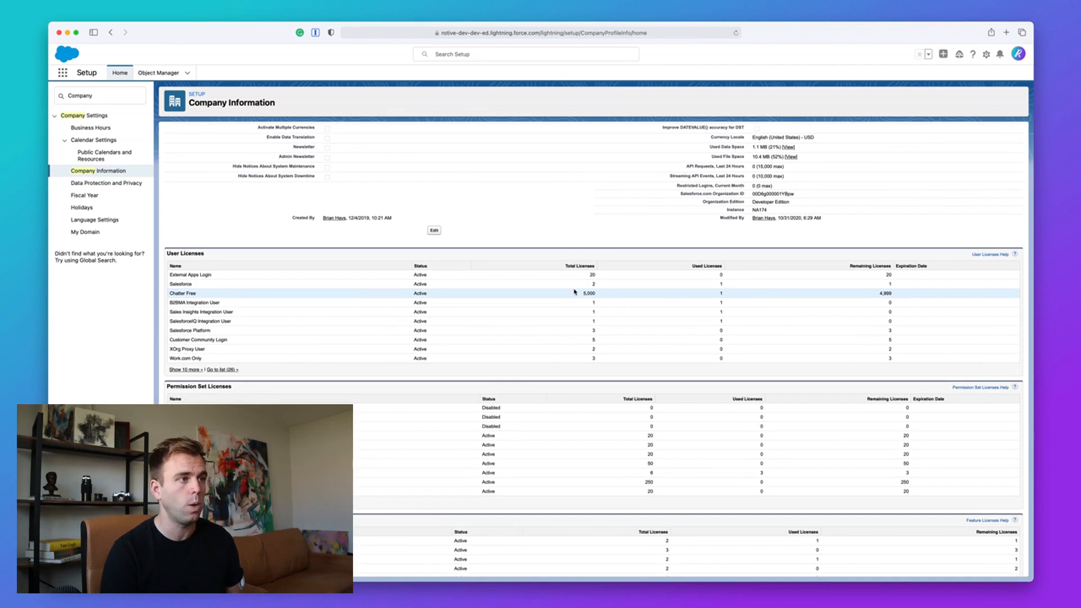
mouse_move(383, 301)
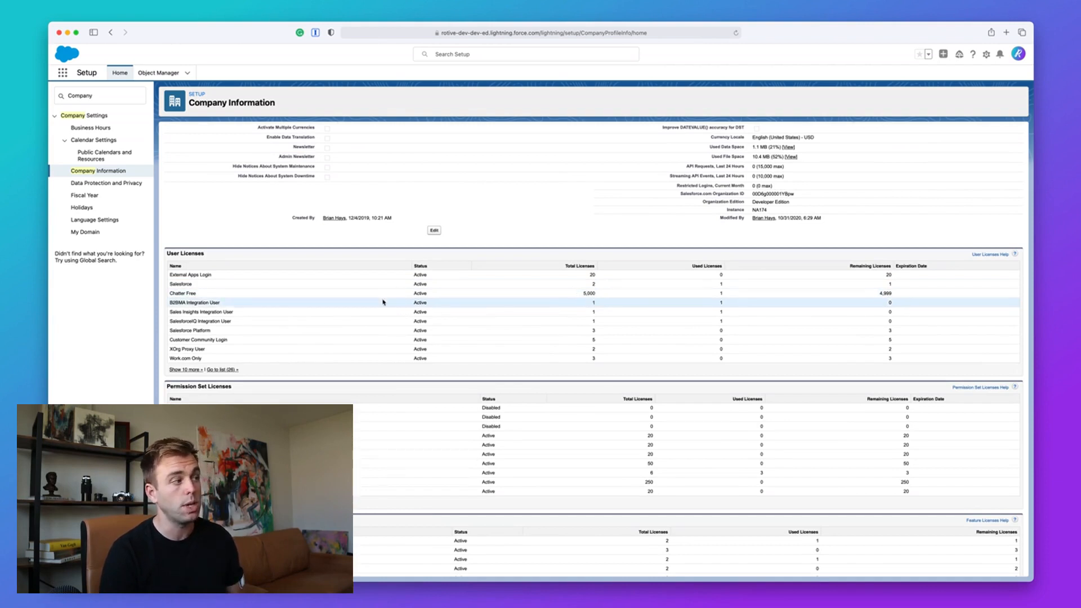